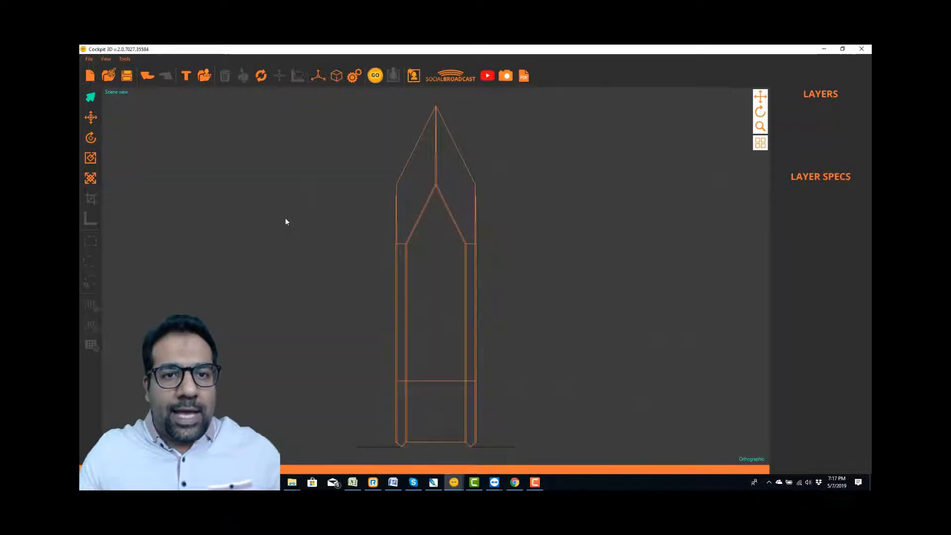
Import the TEST logo image onto the crystal and preview it as a point cloud
{"action": "left_click", "coordinate": [186, 76]}
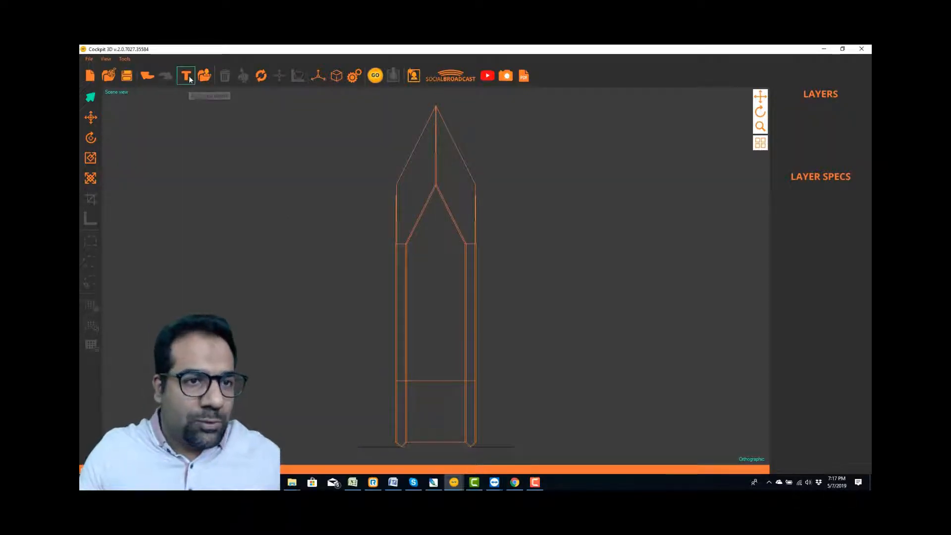
{"action": "left_click", "coordinate": [205, 75]}
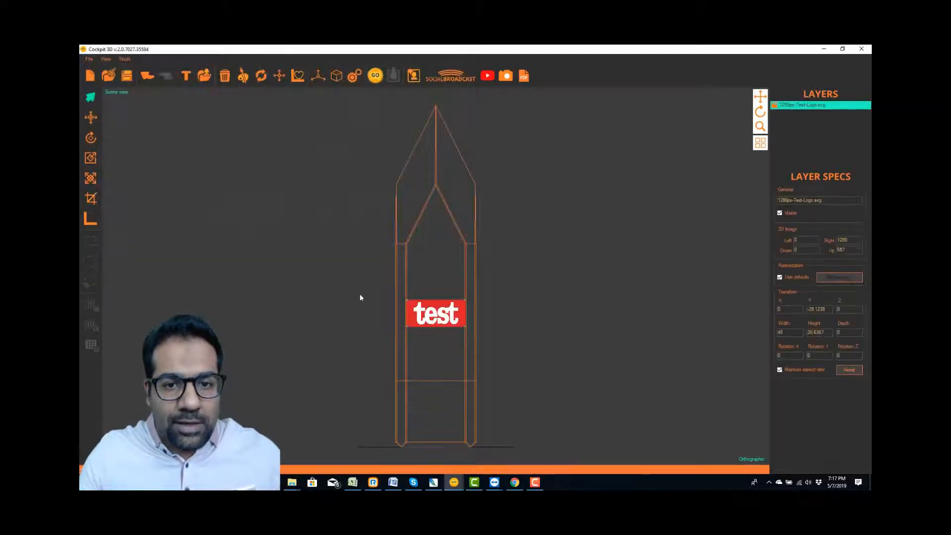
{"action": "left_click", "coordinate": [90, 117]}
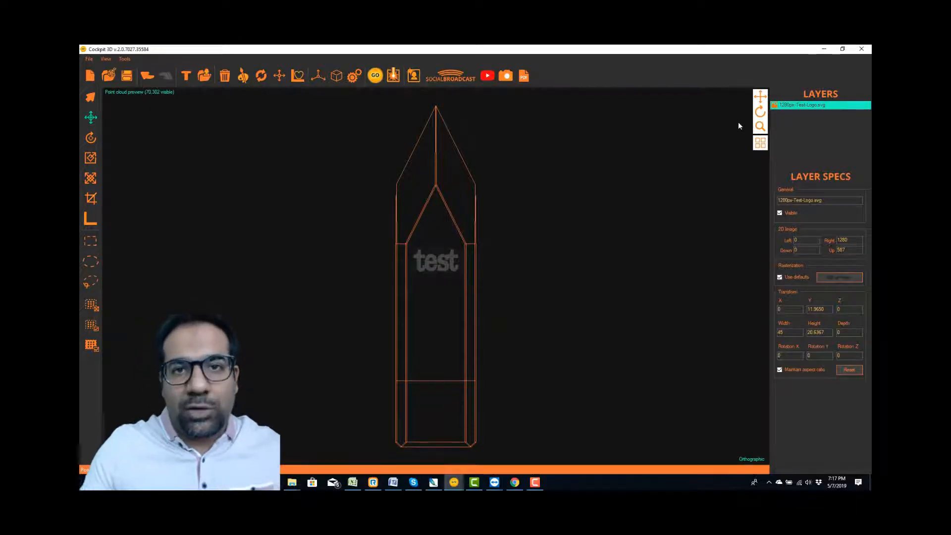
{"action": "mouse_move", "coordinate": [509, 126]}
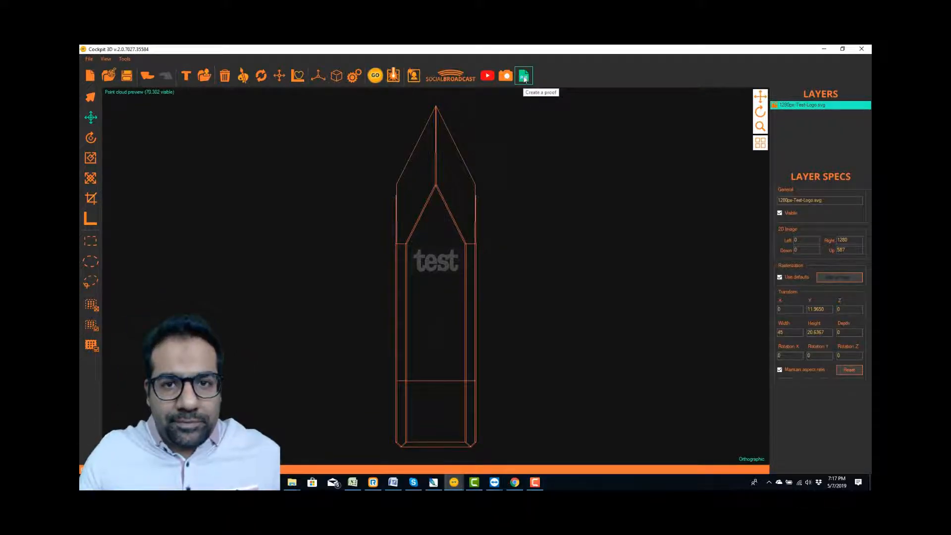
Create a proof and browse for the TEST logo image to replace the default logo
{"action": "left_click", "coordinate": [524, 75]}
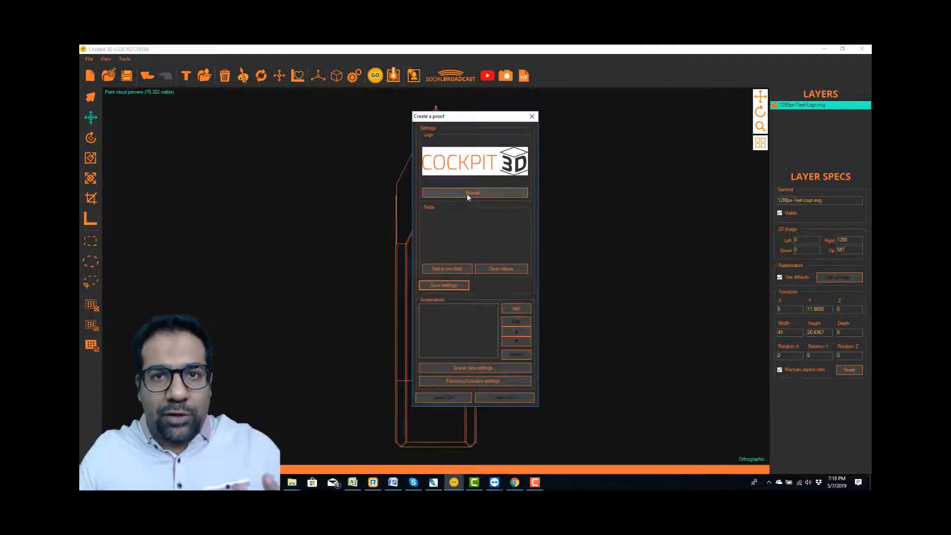
{"action": "left_click", "coordinate": [474, 193]}
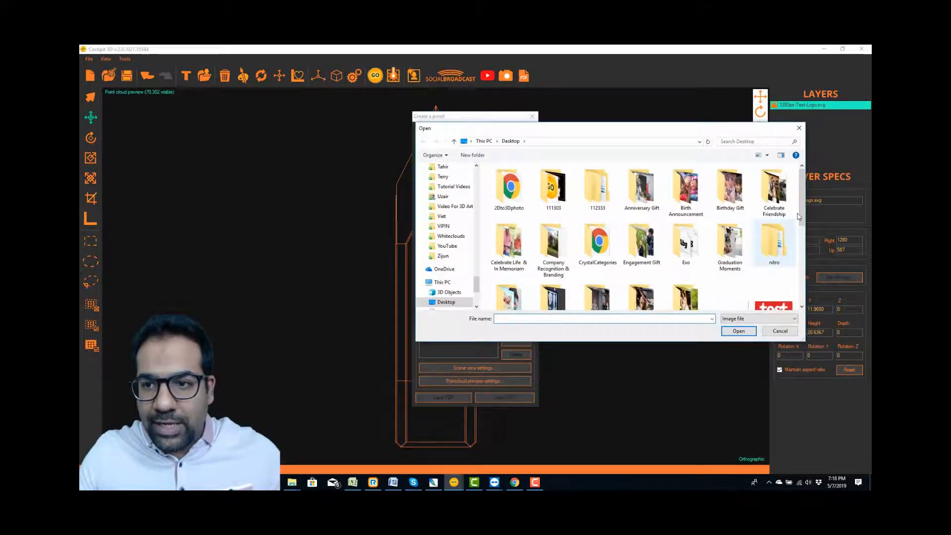
{"action": "scroll", "scroll_direction": "down", "scroll_amount": 3}
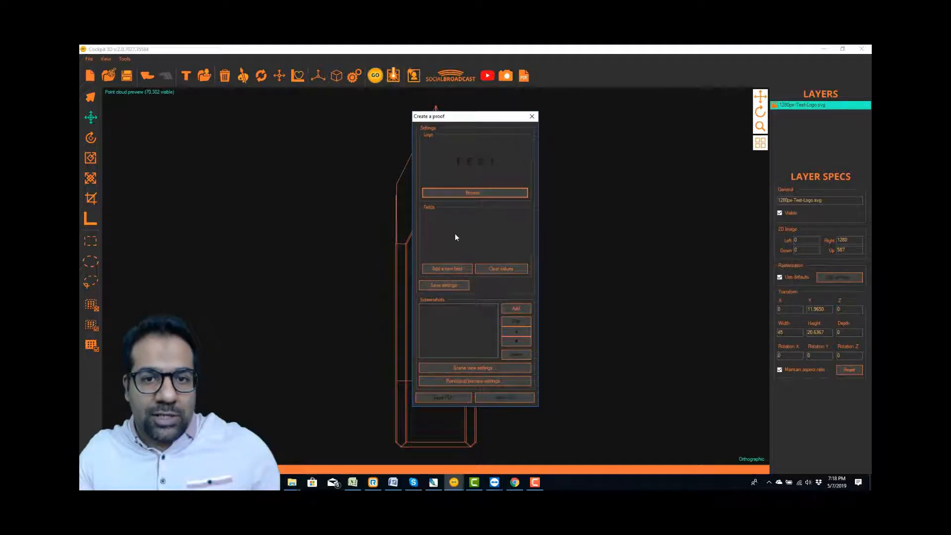
{"action": "mouse_move", "coordinate": [451, 277]}
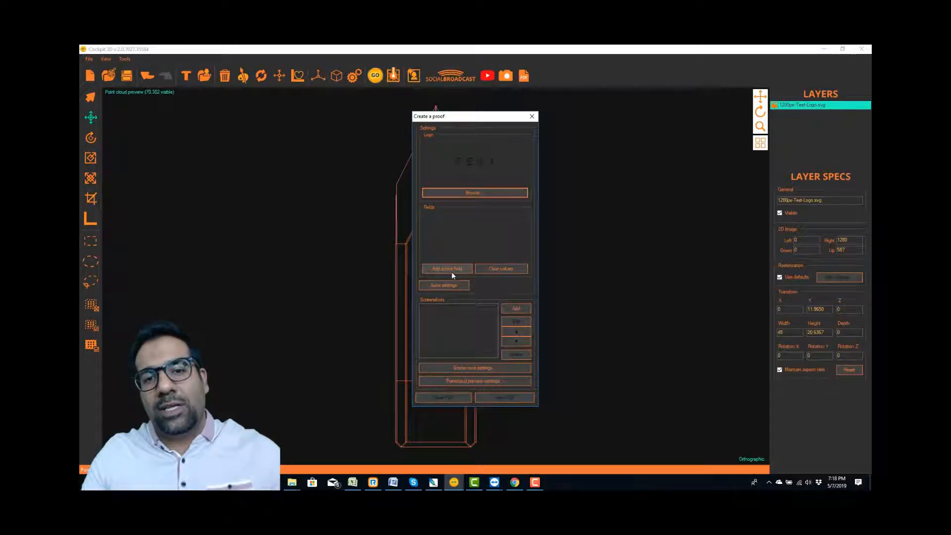
Add three proof fields named PROOF#, COST and BURN TIME
{"action": "left_click", "coordinate": [446, 268]}
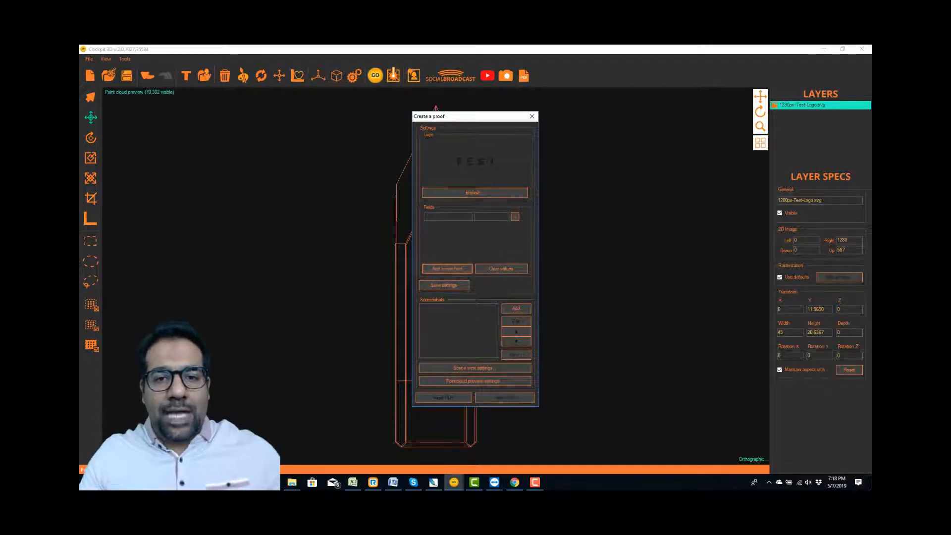
{"action": "type", "text": "PO#"}
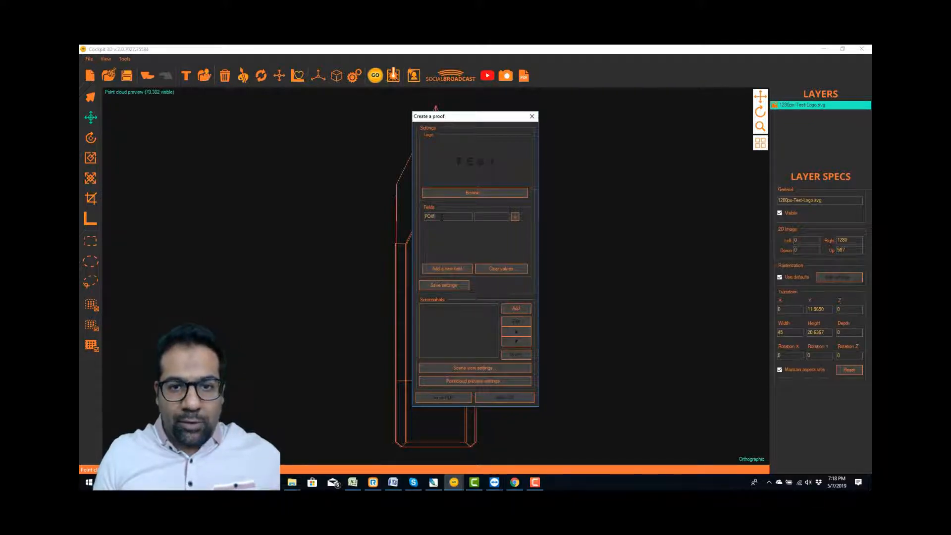
{"action": "type", "text": "PROOF"}
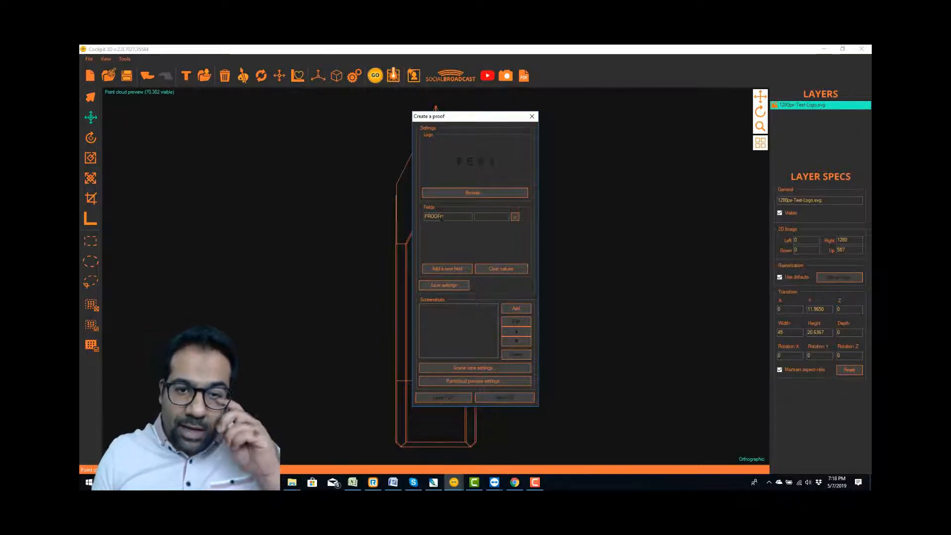
{"action": "left_click", "coordinate": [446, 268]}
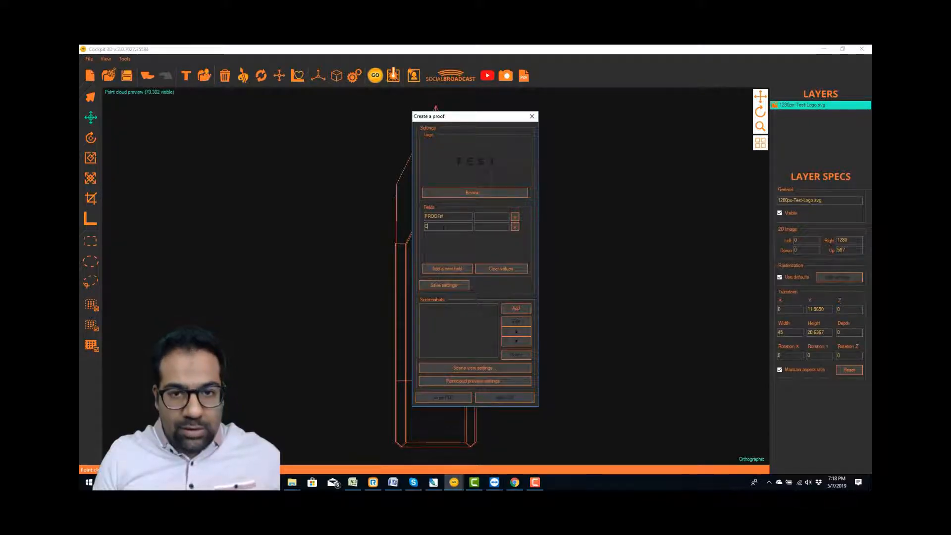
{"action": "type", "text": "COST"}
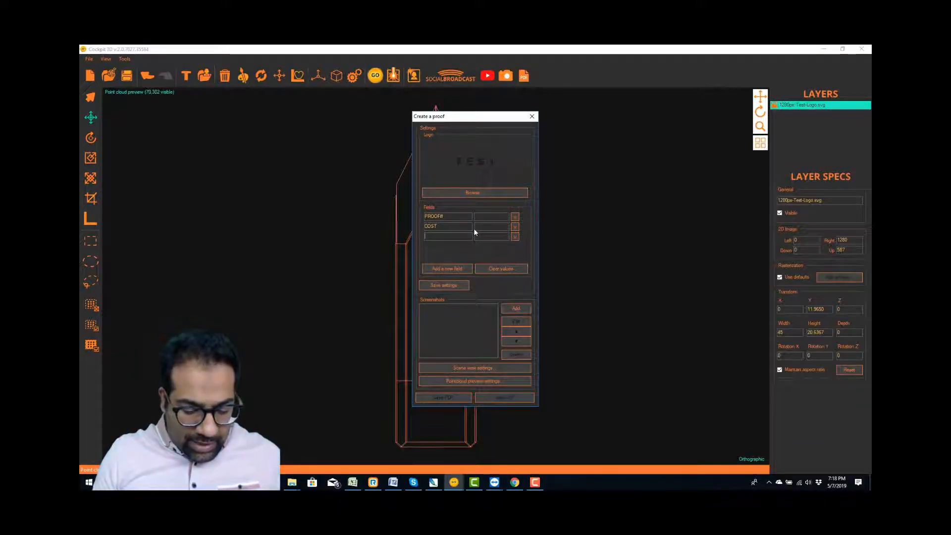
{"action": "type", "text": "BURN TIME"}
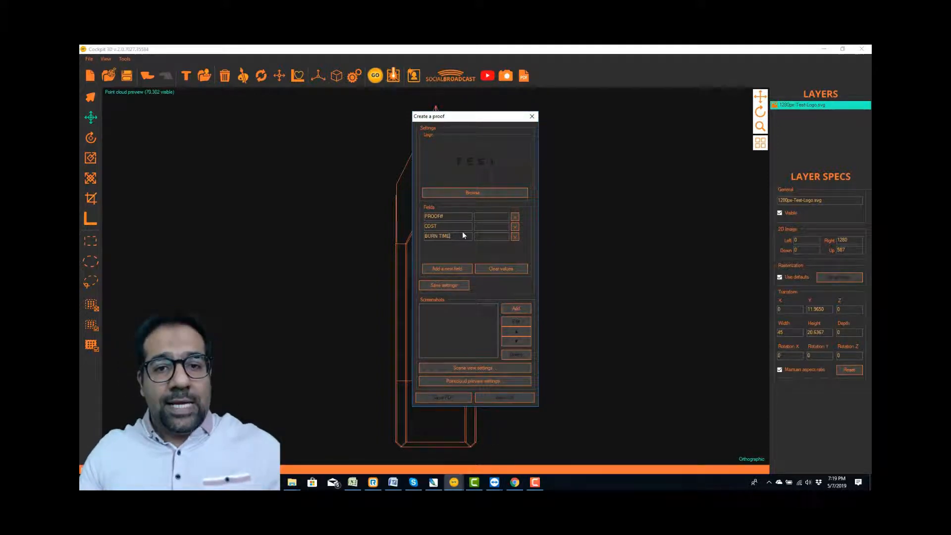
{"action": "mouse_move", "coordinate": [468, 251]}
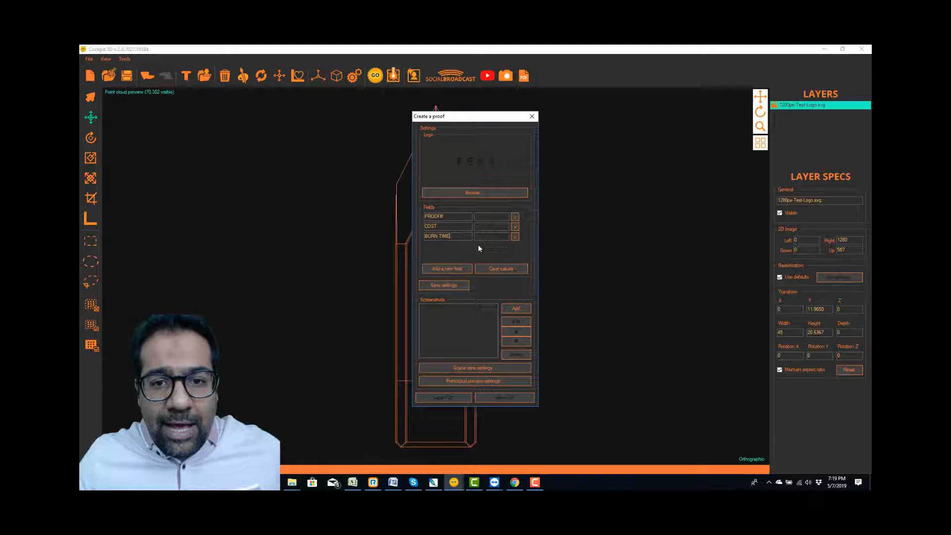
{"action": "mouse_move", "coordinate": [447, 241]}
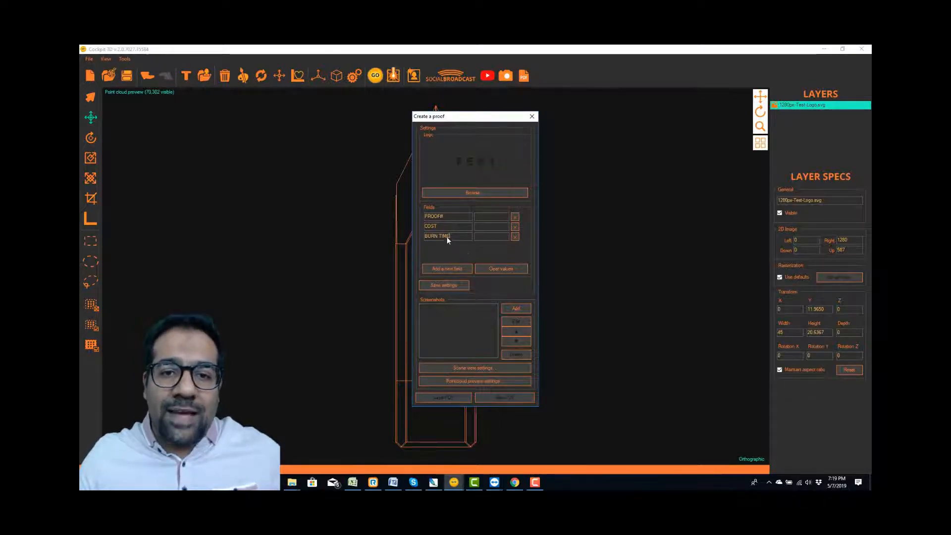
Save the fields as defaults and enter values 1, $100 and 15 Minutes
{"action": "left_click", "coordinate": [444, 285]}
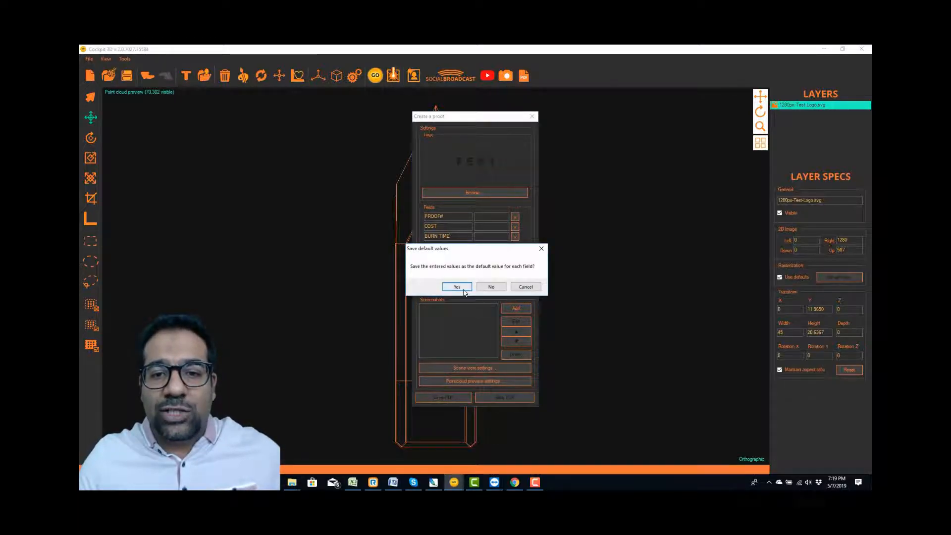
{"action": "left_click", "coordinate": [457, 287]}
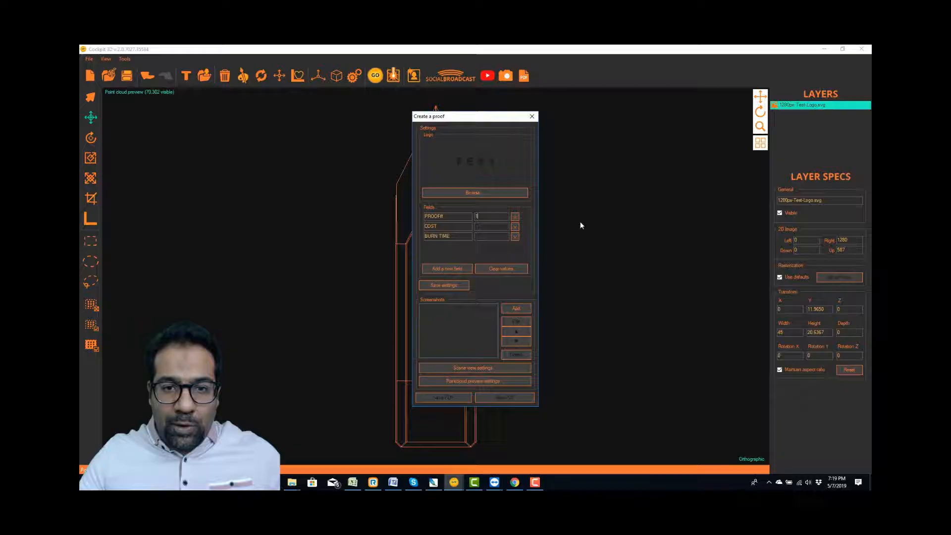
{"action": "left_click", "coordinate": [491, 227]}
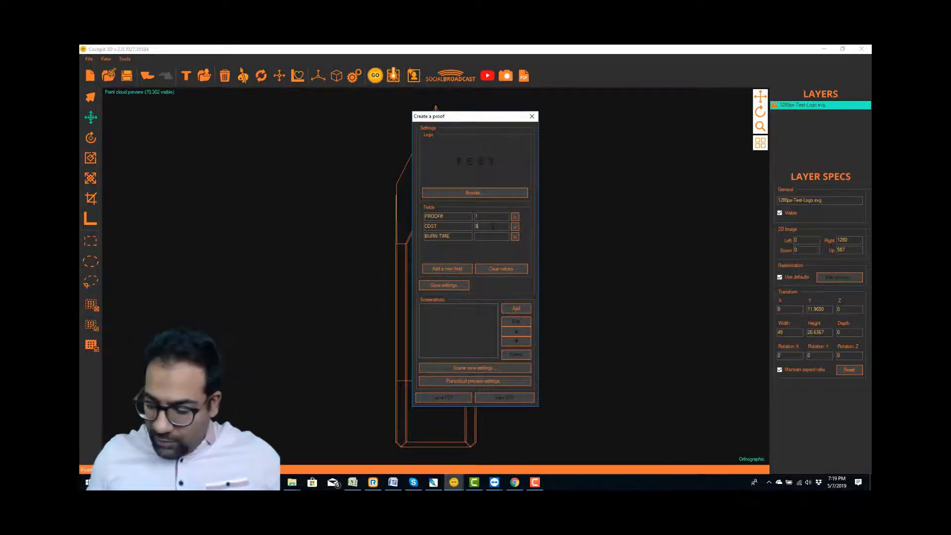
{"action": "type", "text": "$100"}
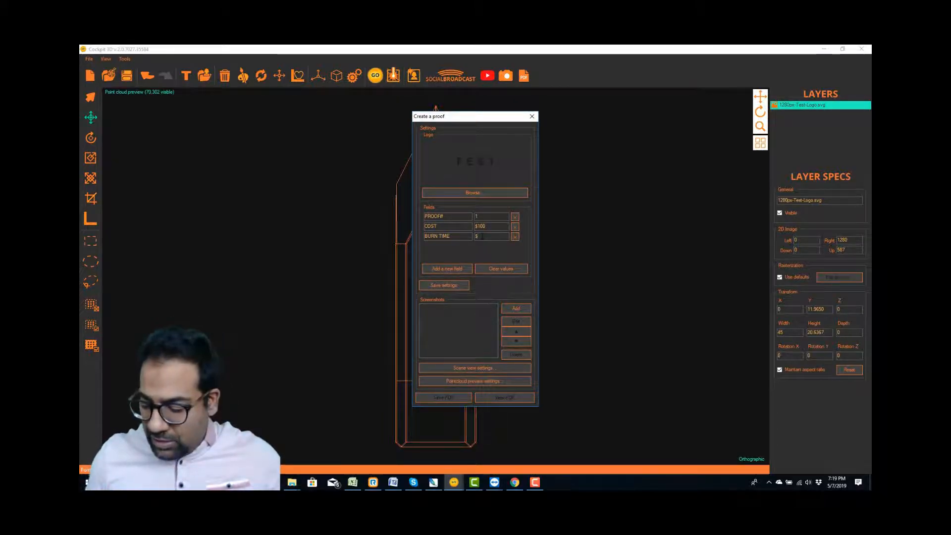
{"action": "type", "text": "15 Minutes"}
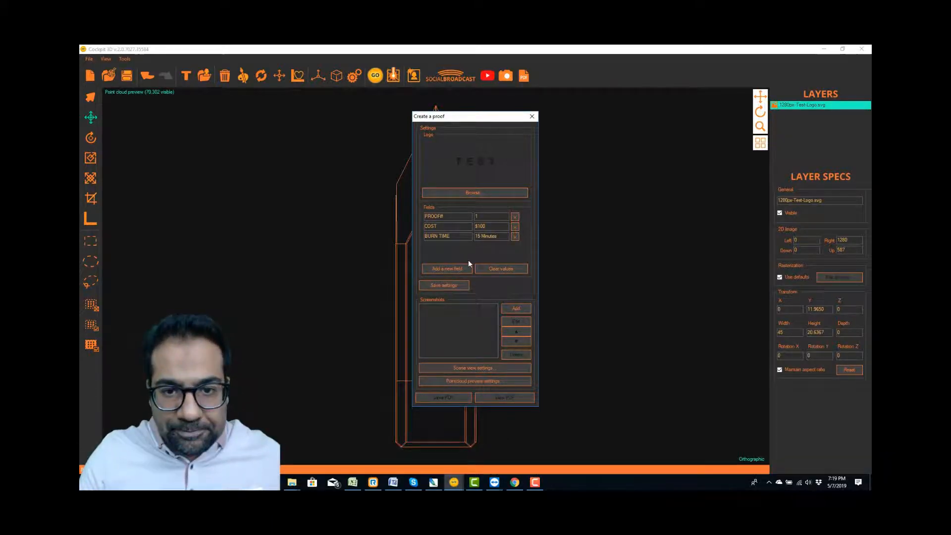
{"action": "mouse_move", "coordinate": [444, 312]}
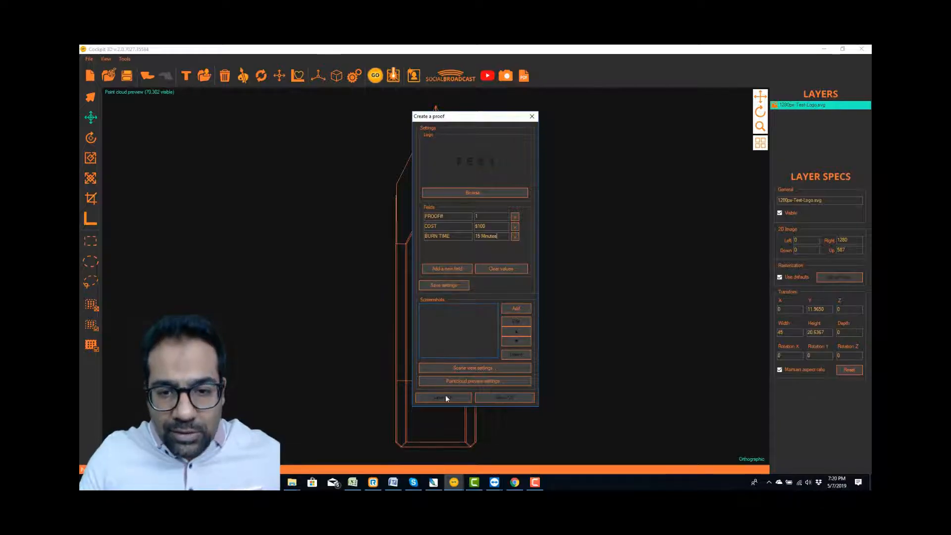
Close the proof window, show the four-viewport layout, then maximize the Perspective viewport
{"action": "left_click", "coordinate": [443, 397]}
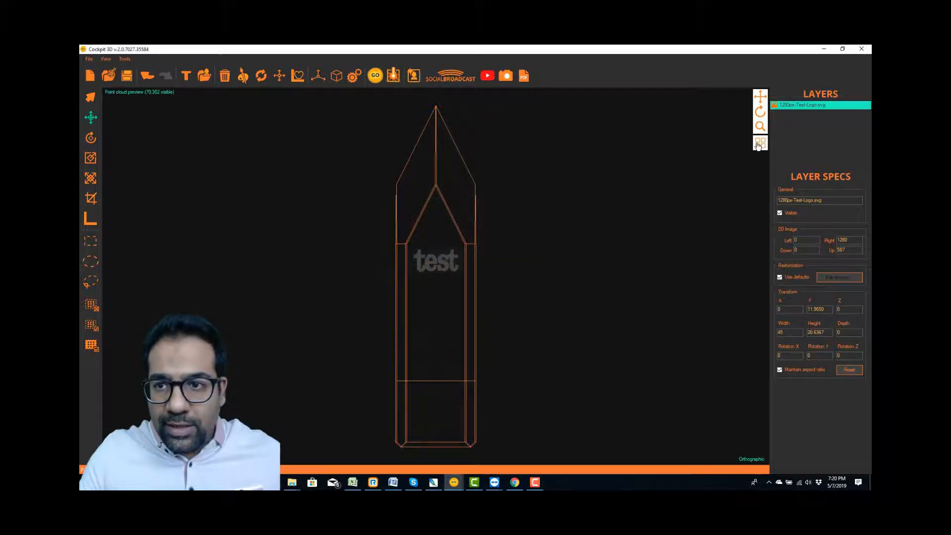
{"action": "left_click", "coordinate": [759, 144]}
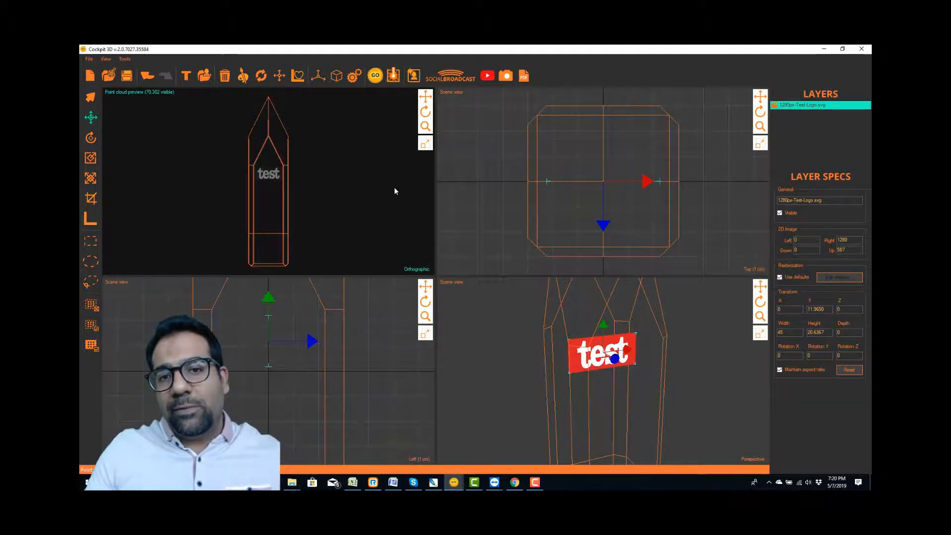
{"action": "left_click", "coordinate": [375, 75]}
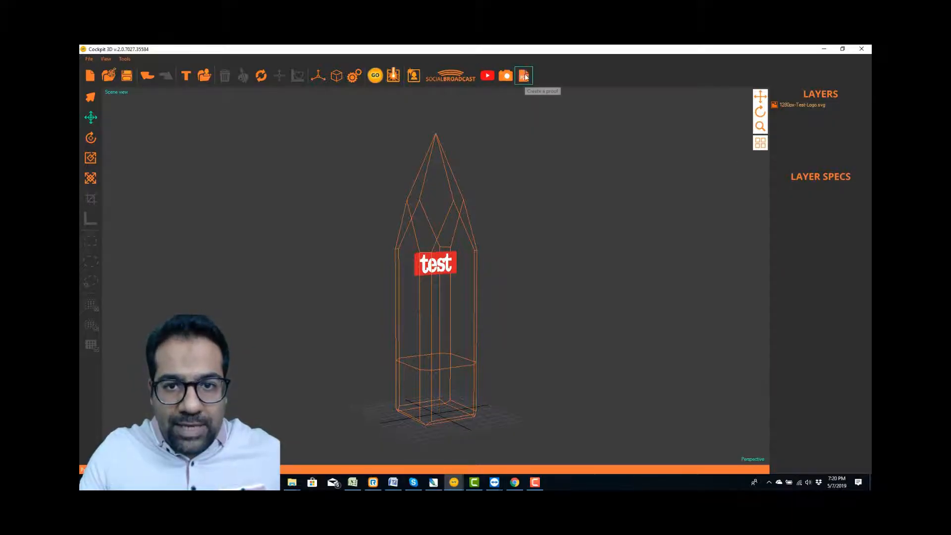
Add a FRONT orthographic top-left point-cloud screenshot to the proof
{"action": "left_click", "coordinate": [523, 75]}
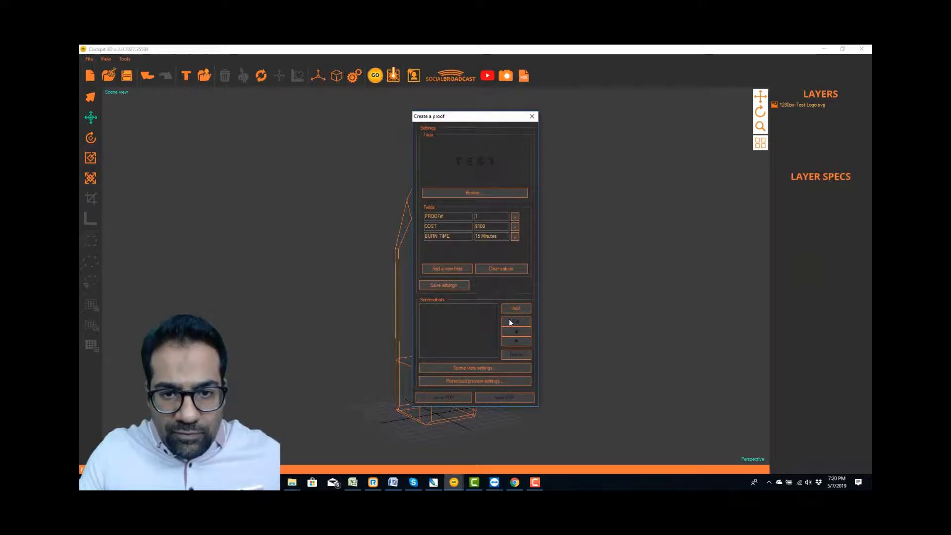
{"action": "left_click", "coordinate": [515, 309]}
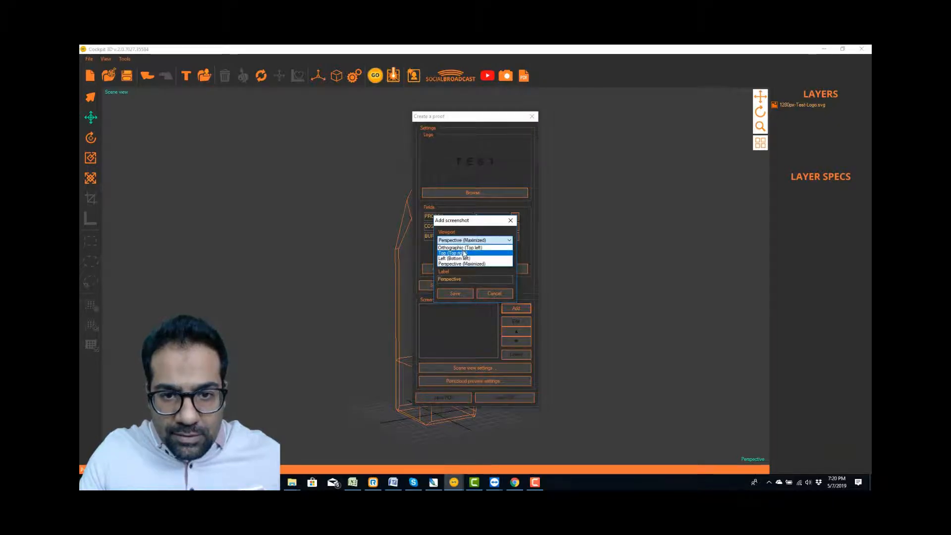
{"action": "left_click", "coordinate": [464, 247]}
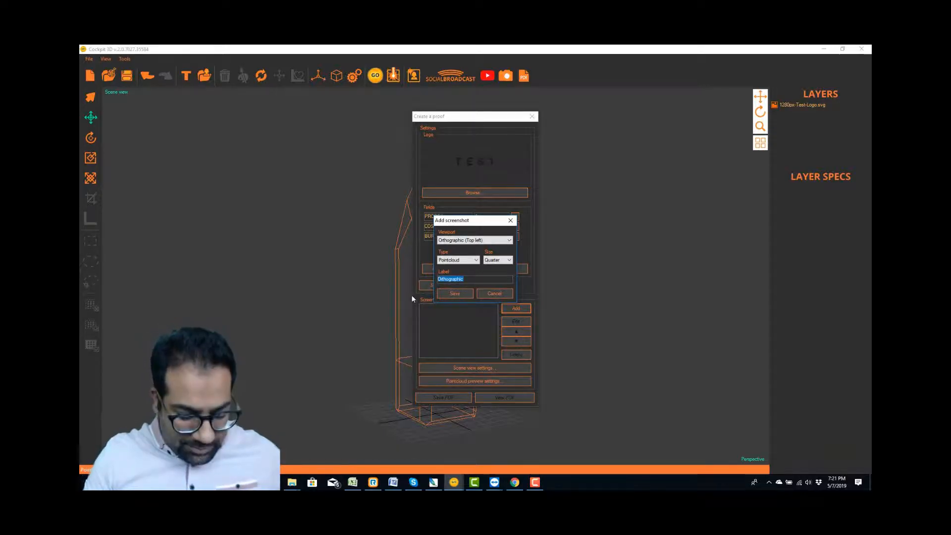
{"action": "left_click", "coordinate": [454, 293]}
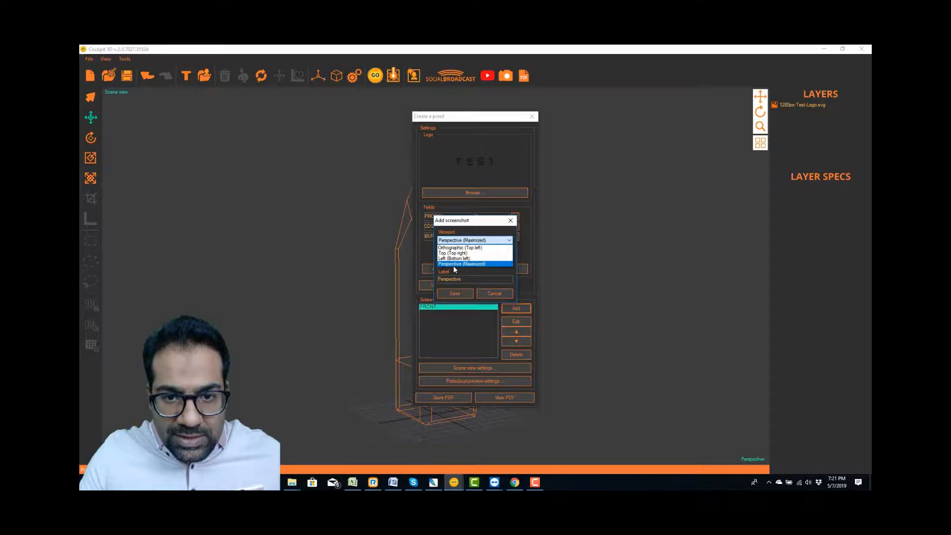
Add a maximized Perspective point-cloud screenshot to the proof
{"action": "left_click", "coordinate": [473, 264]}
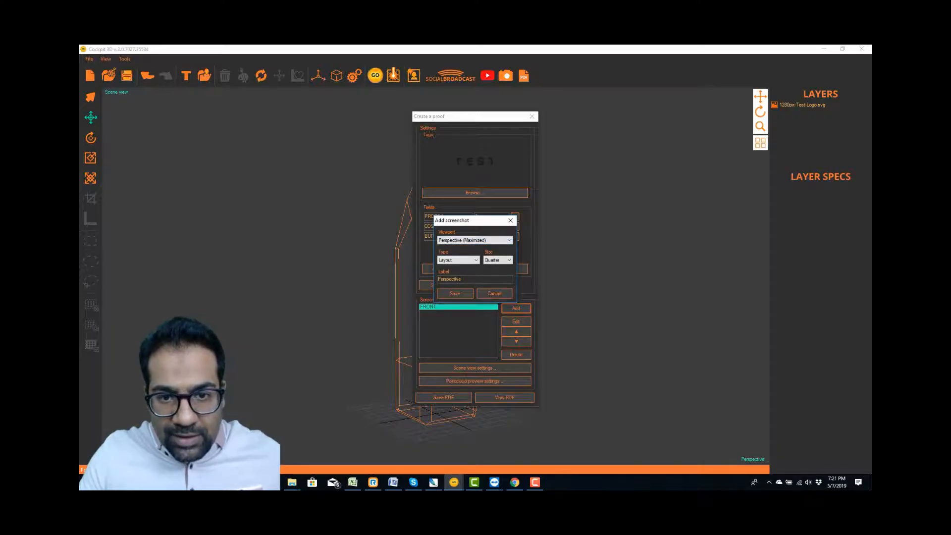
{"action": "left_click", "coordinate": [473, 259]}
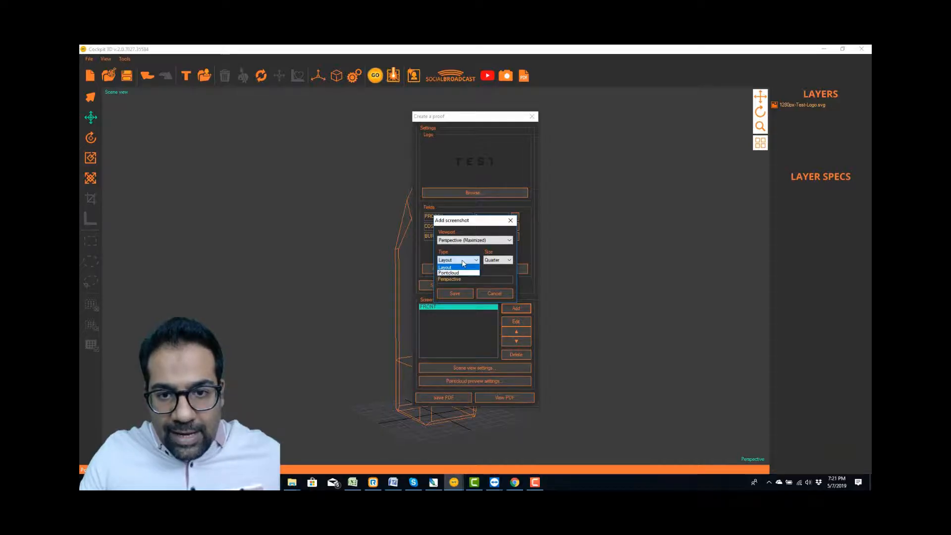
{"action": "left_click", "coordinate": [449, 272]}
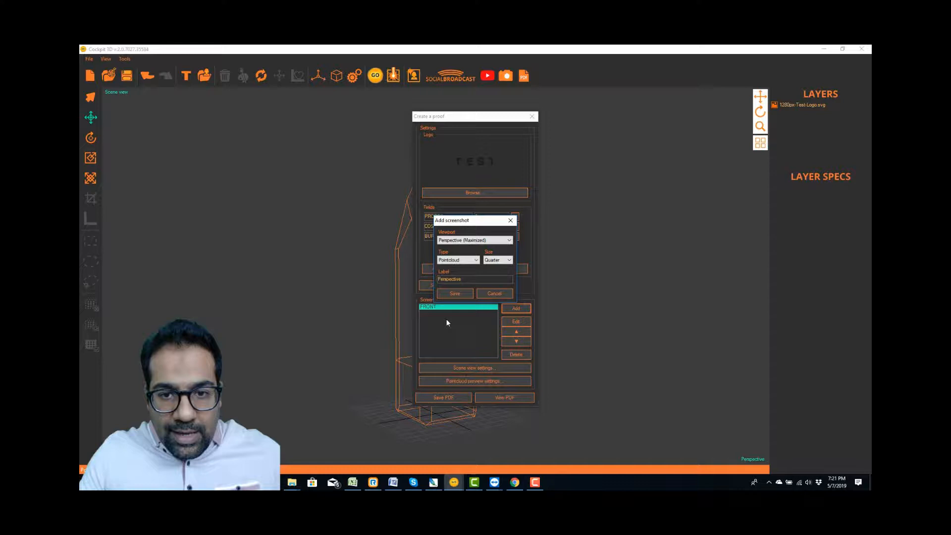
{"action": "left_click", "coordinate": [454, 293]}
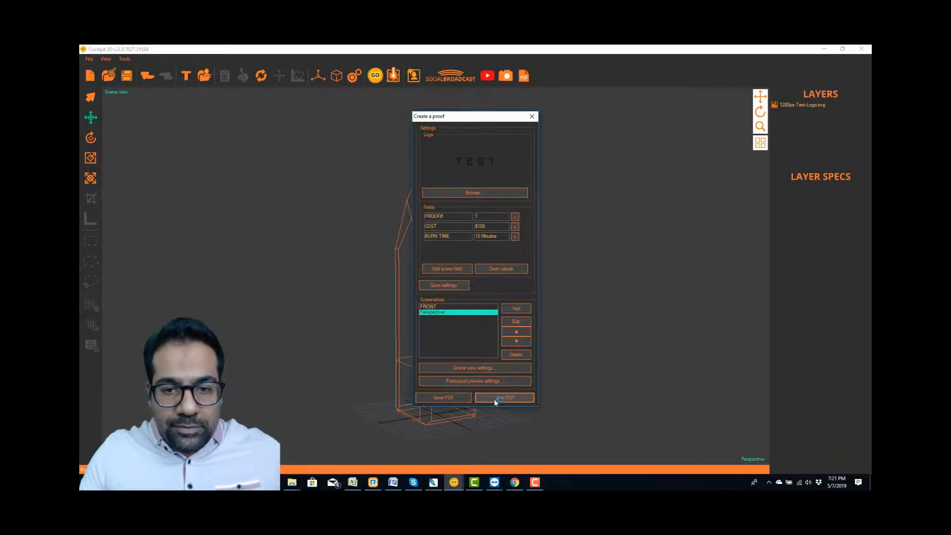
Generate the proof PDF with View PDF and wait for Acrobat Reader to show it
{"action": "left_click", "coordinate": [504, 397]}
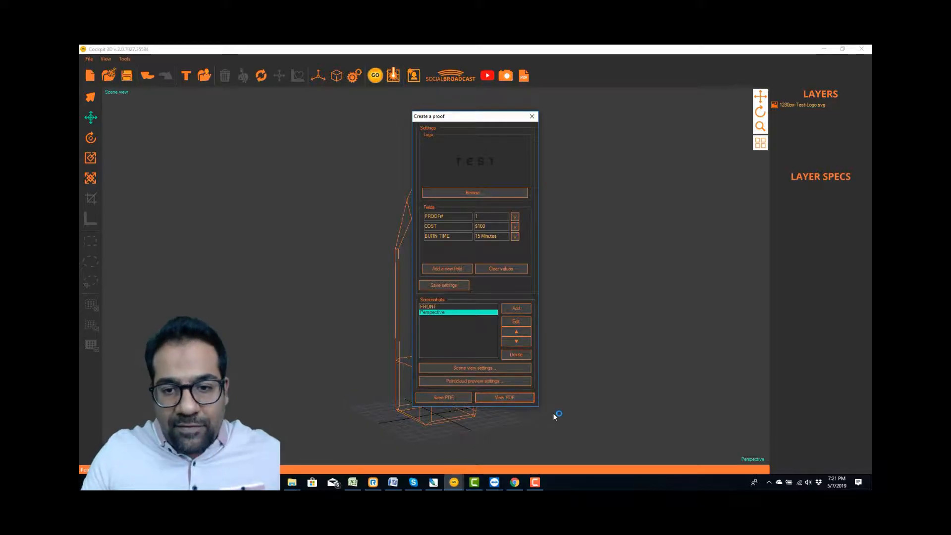
{"action": "left_click", "coordinate": [504, 397]}
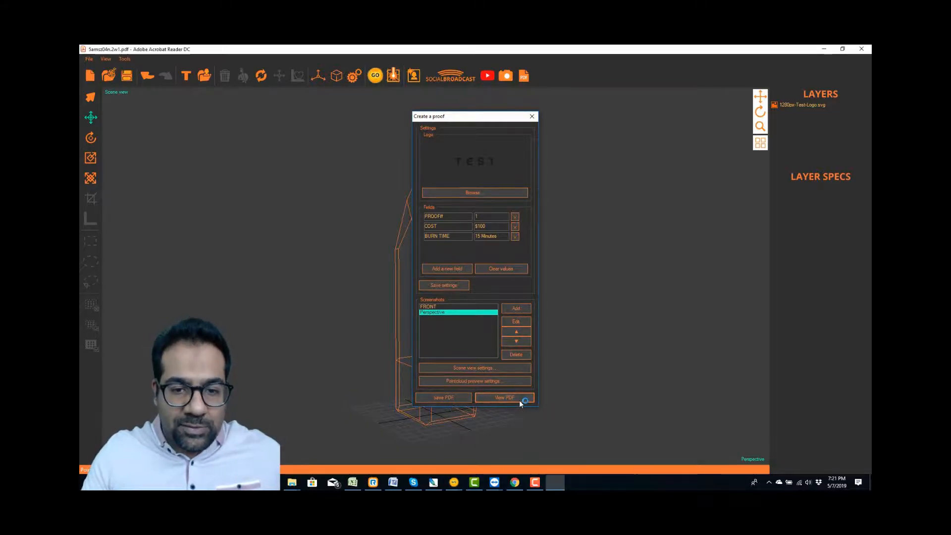
{"action": "left_click", "coordinate": [503, 397]}
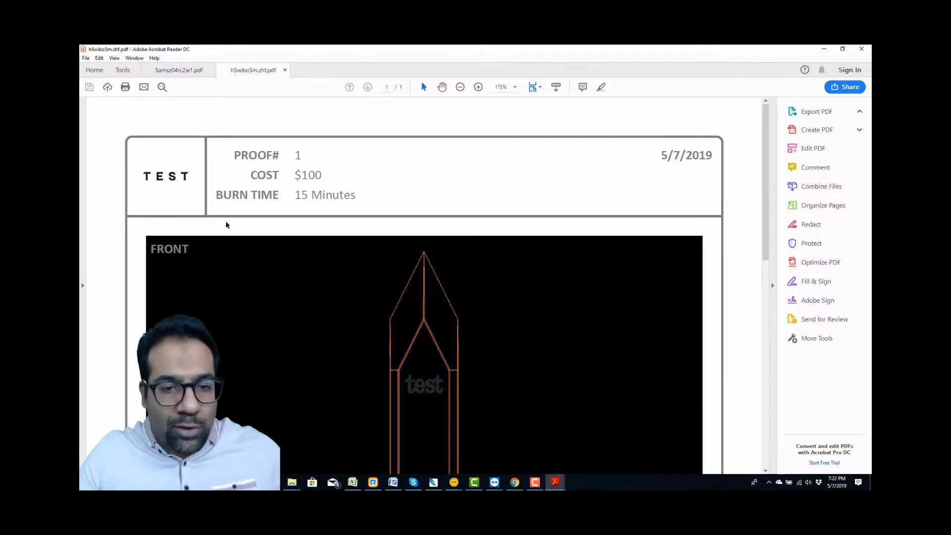
Scroll through the proof's header and views, then close only the current PDF tab
{"action": "scroll", "scroll_direction": "down", "scroll_amount": 3}
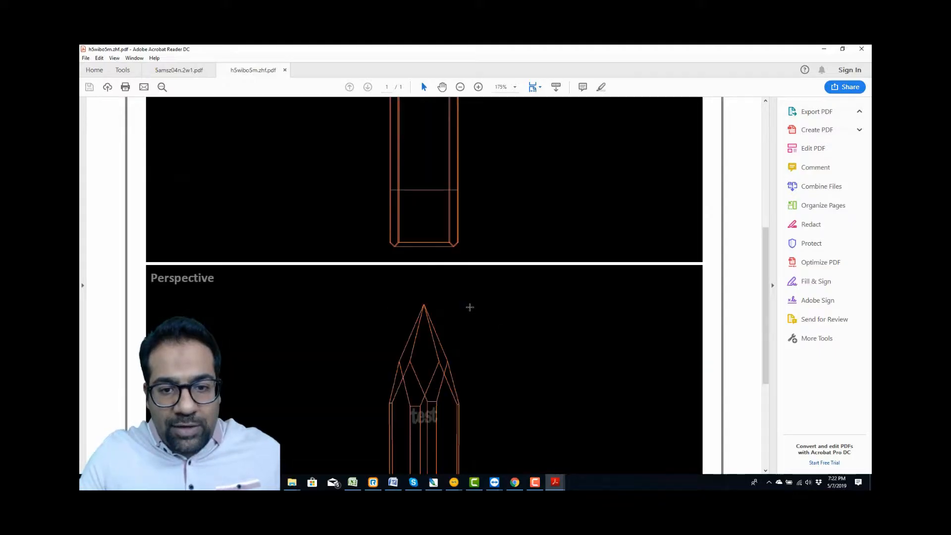
{"action": "scroll", "scroll_direction": "down", "scroll_amount": 3}
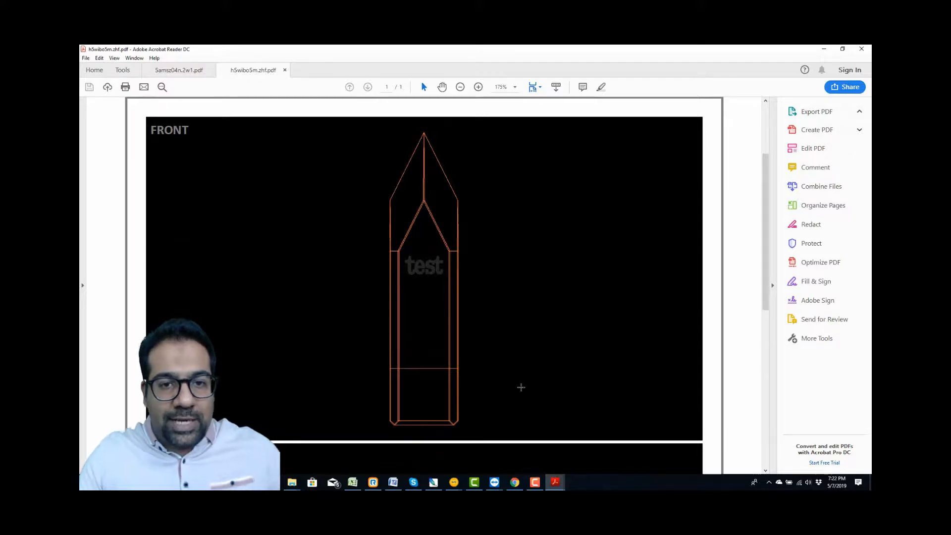
{"action": "scroll", "scroll_direction": "down", "scroll_amount": 3}
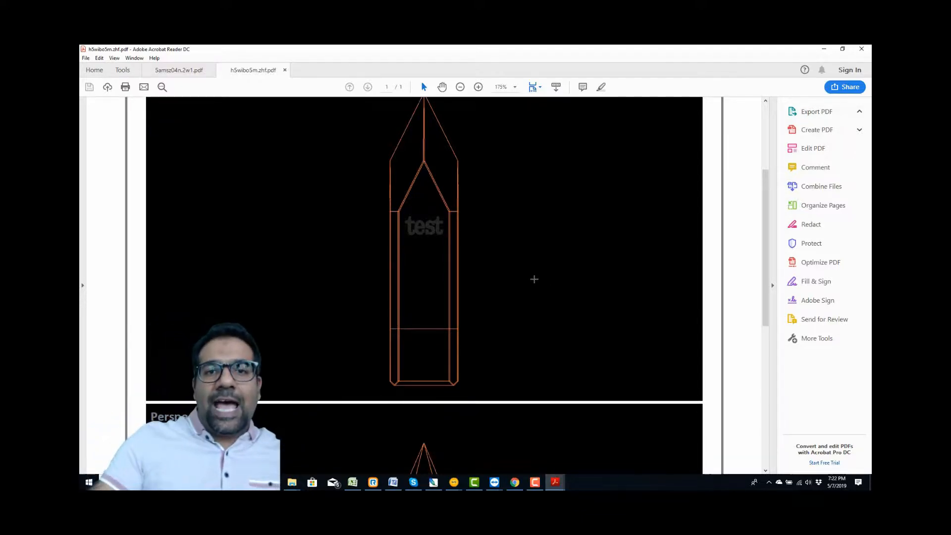
{"action": "left_click", "coordinate": [816, 111]}
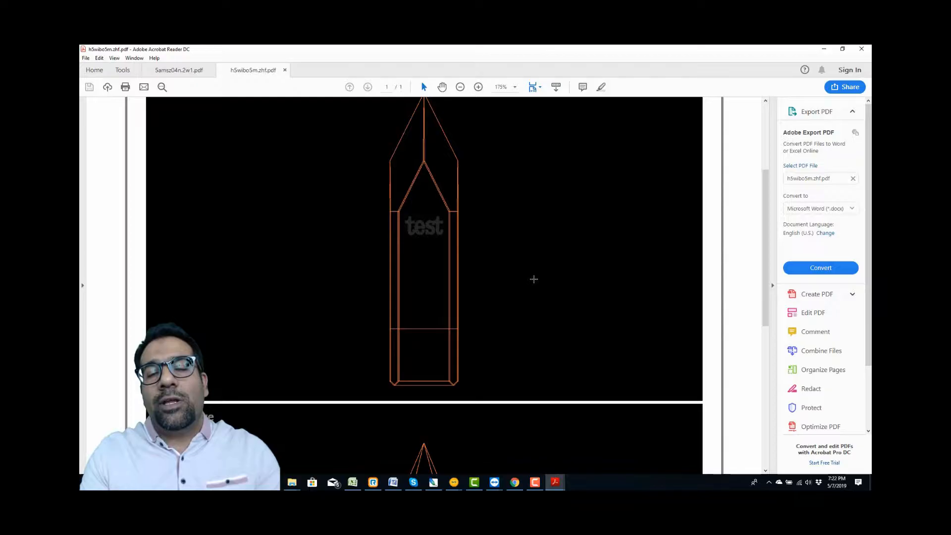
{"action": "mouse_move", "coordinate": [426, 236]}
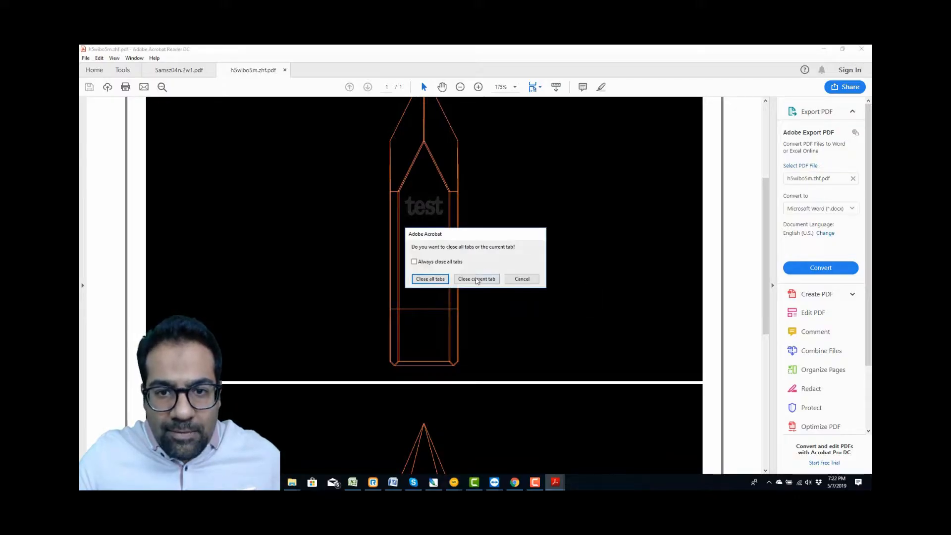
{"action": "left_click", "coordinate": [476, 279]}
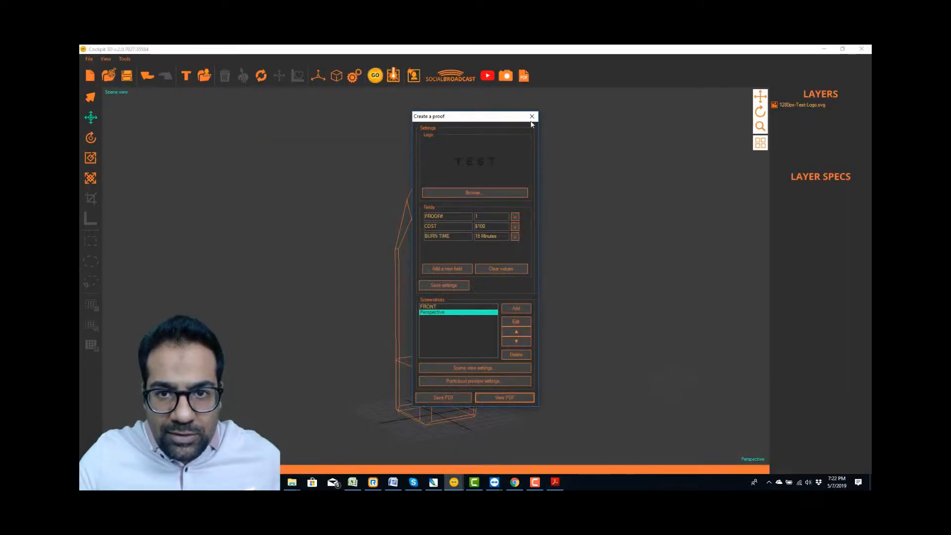
Build the point cloud from the rasterizer settings and regenerate the proof PDF
{"action": "left_click", "coordinate": [532, 117]}
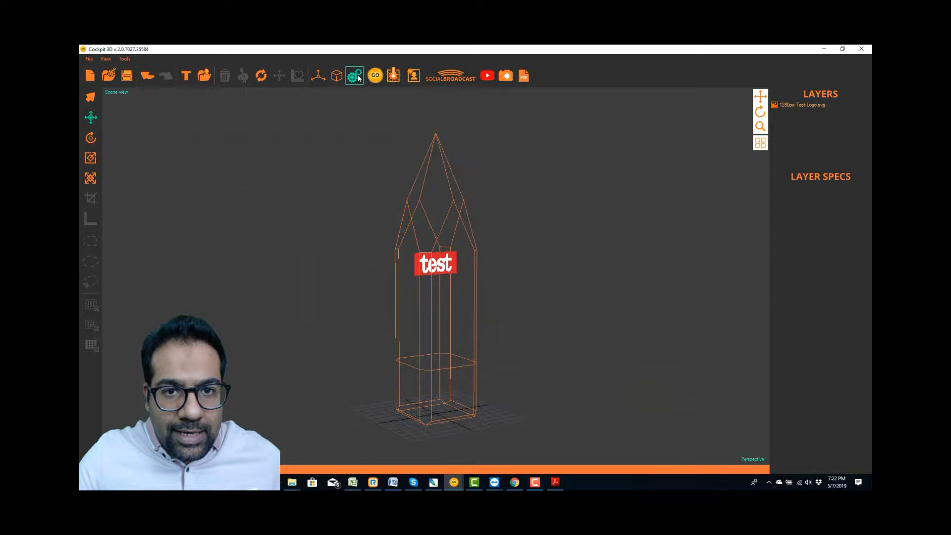
{"action": "left_click", "coordinate": [354, 75]}
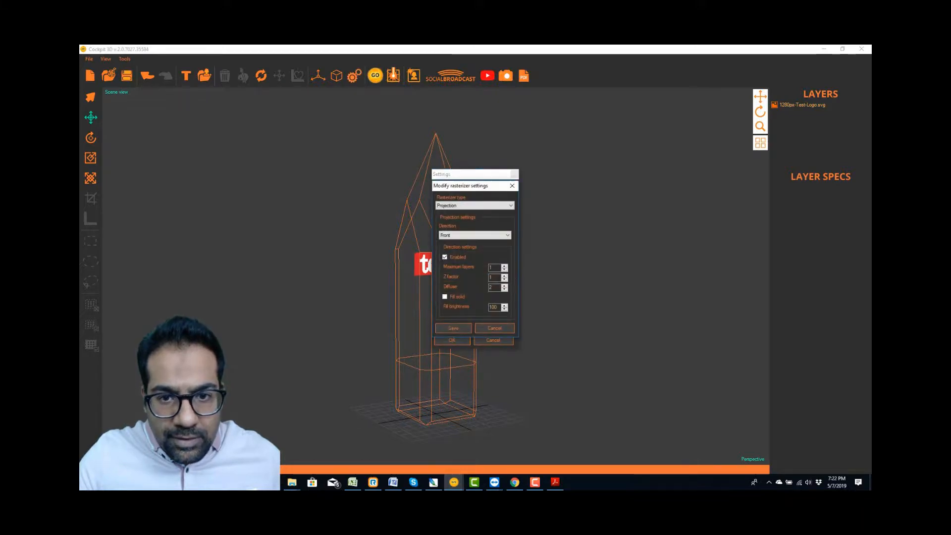
{"action": "left_click", "coordinate": [504, 266]}
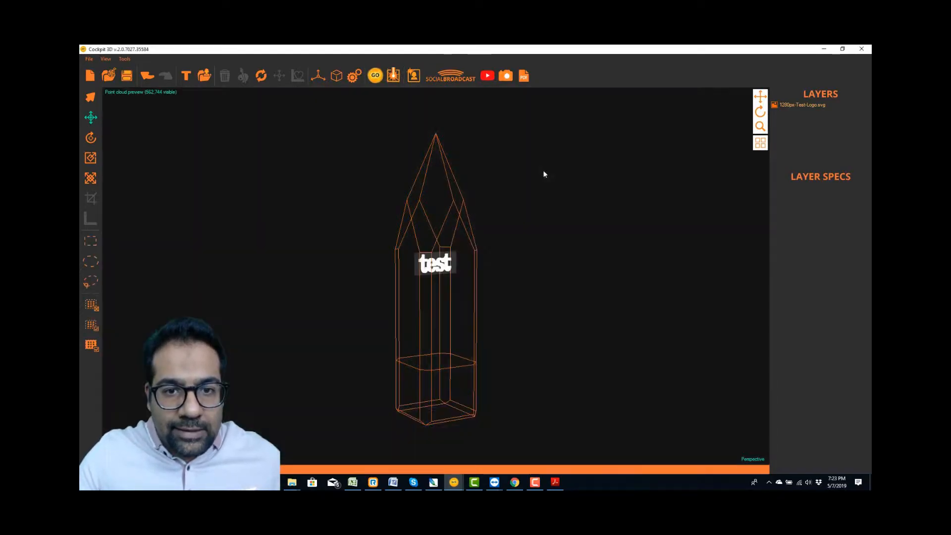
{"action": "mouse_move", "coordinate": [524, 76]}
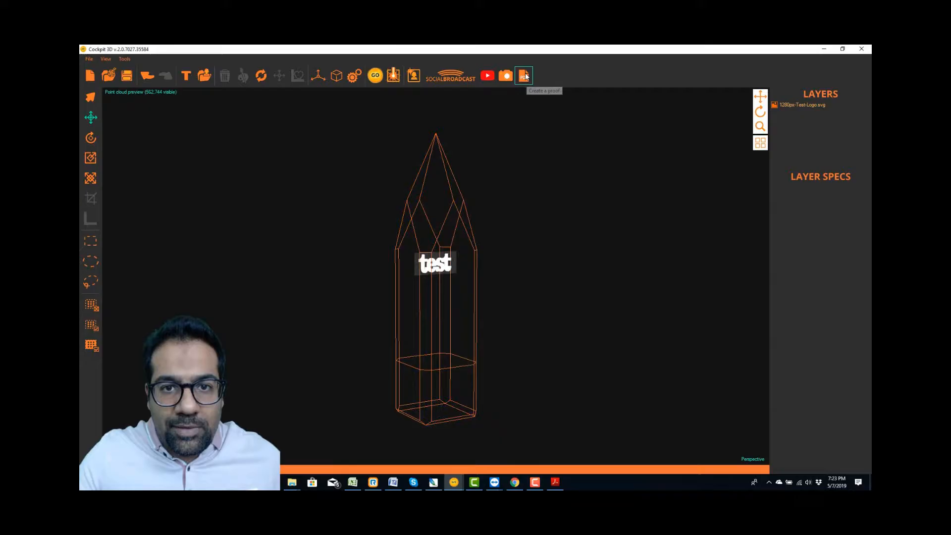
{"action": "left_click", "coordinate": [523, 75]}
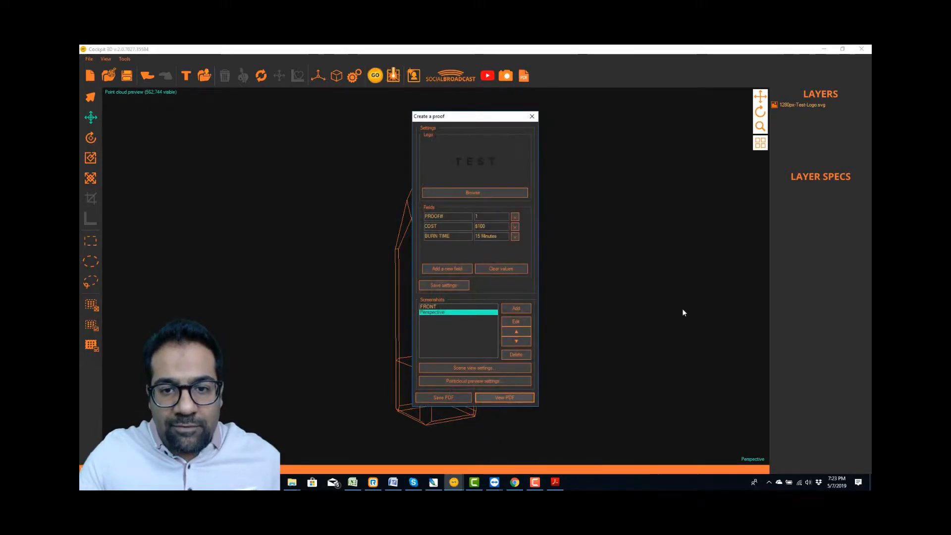
{"action": "left_click", "coordinate": [504, 397]}
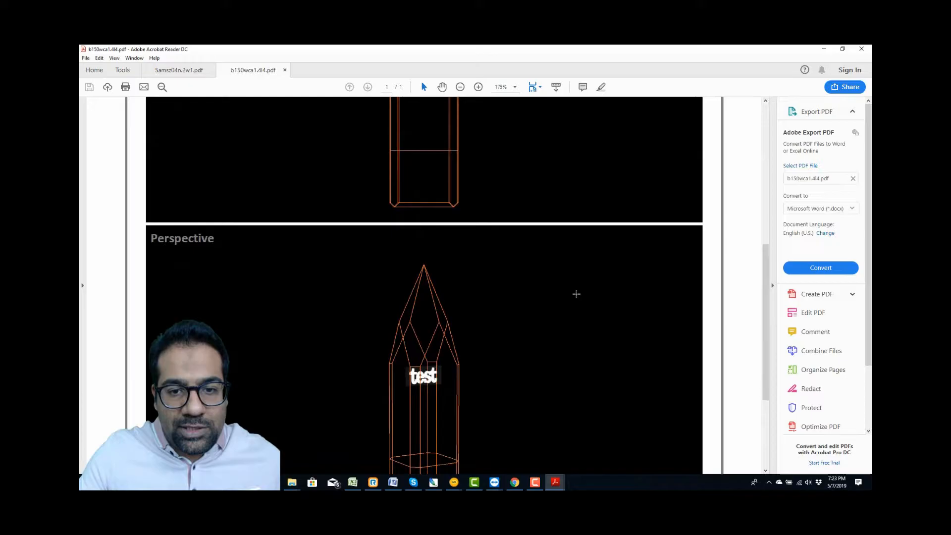
Review the new PDF's front and perspective views, then close the proof window in Cockpit 3D
{"action": "scroll", "scroll_direction": "down", "scroll_amount": 3}
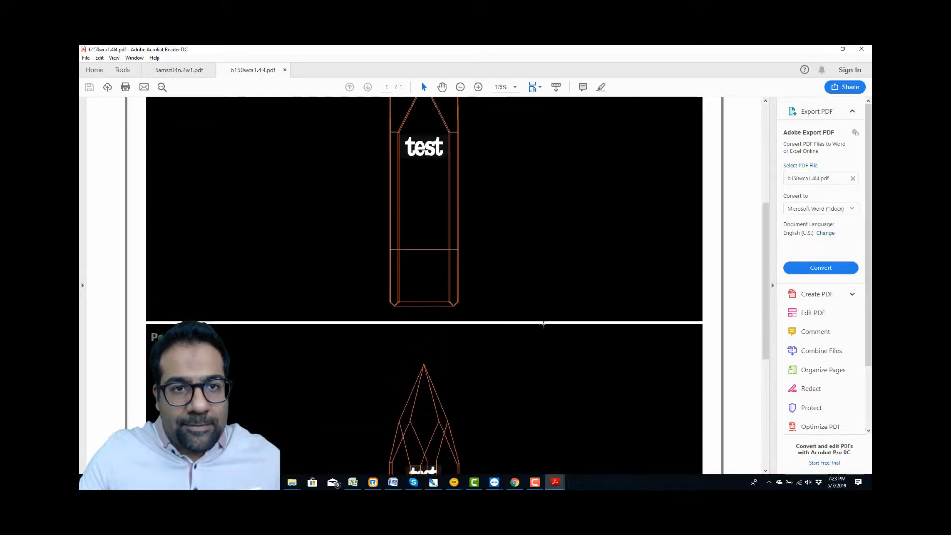
{"action": "scroll", "scroll_direction": "up", "scroll_amount": 3}
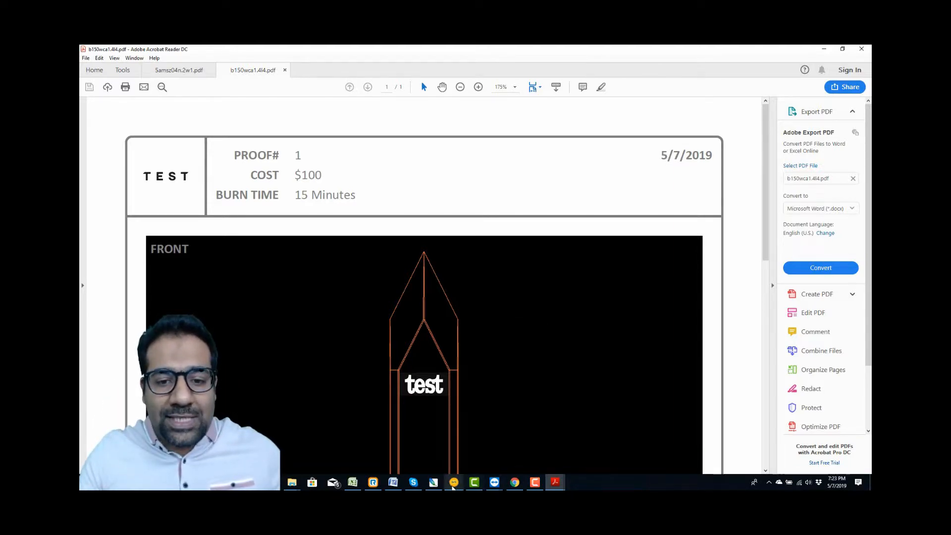
{"action": "mouse_move", "coordinate": [454, 482]}
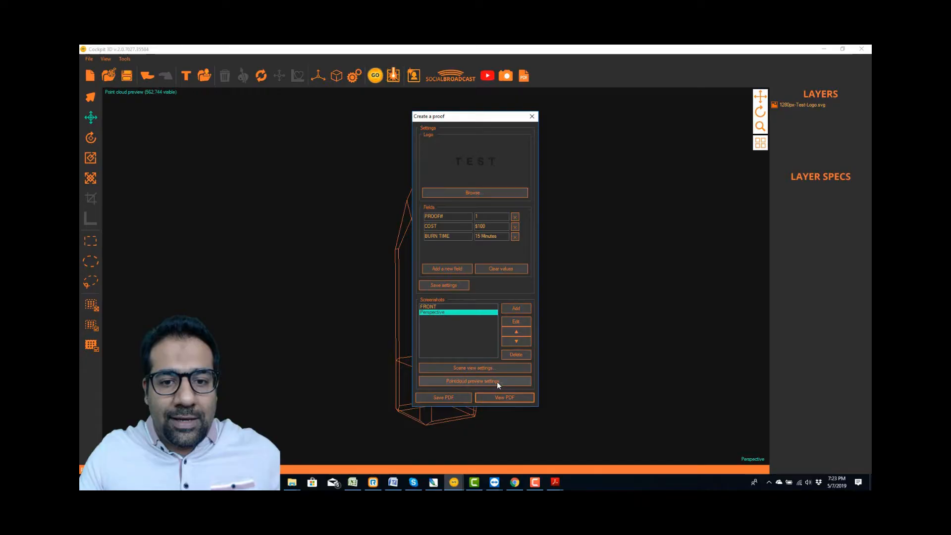
{"action": "left_click", "coordinate": [531, 115]}
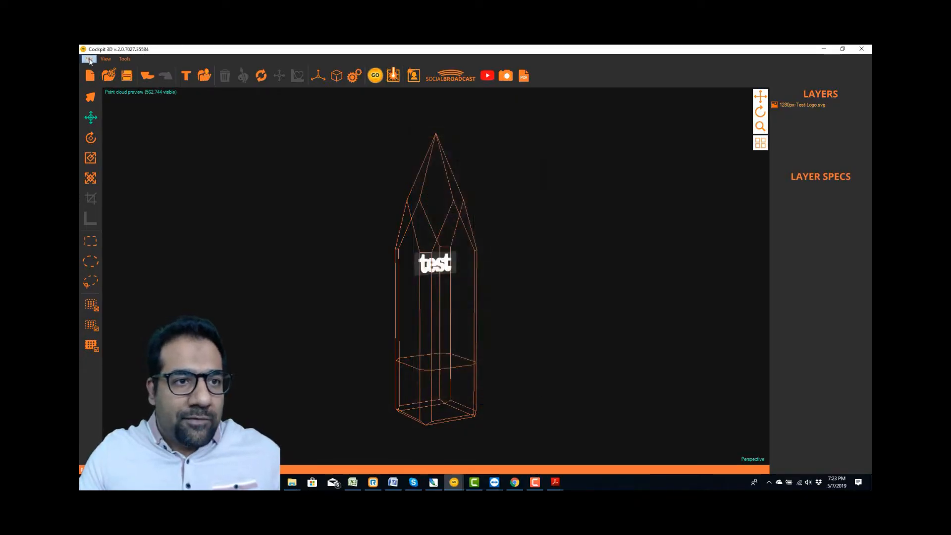